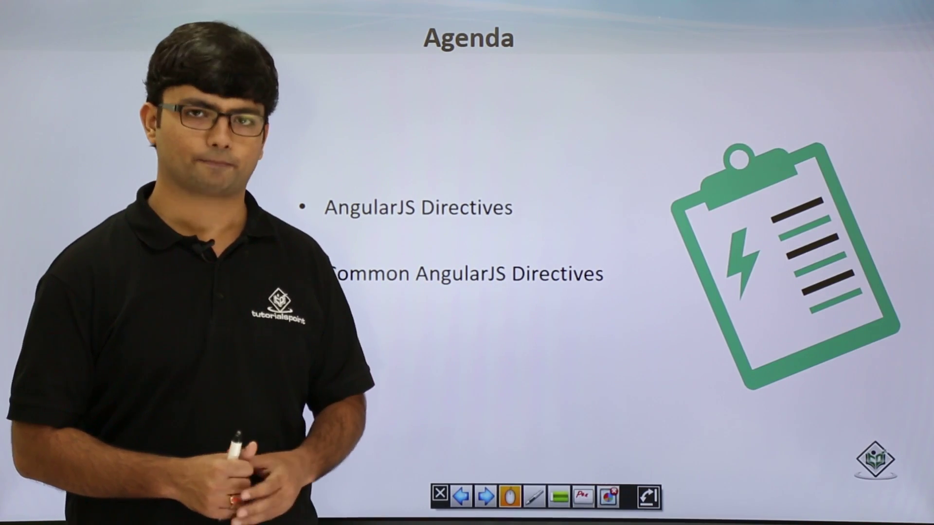
{"action": "left_click", "coordinate": [488, 497]}
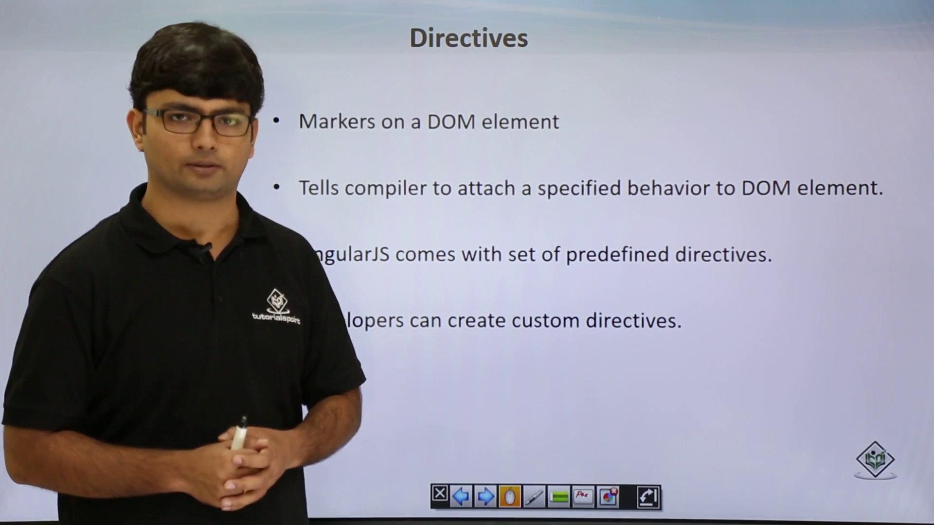
{"action": "left_click", "coordinate": [487, 508]}
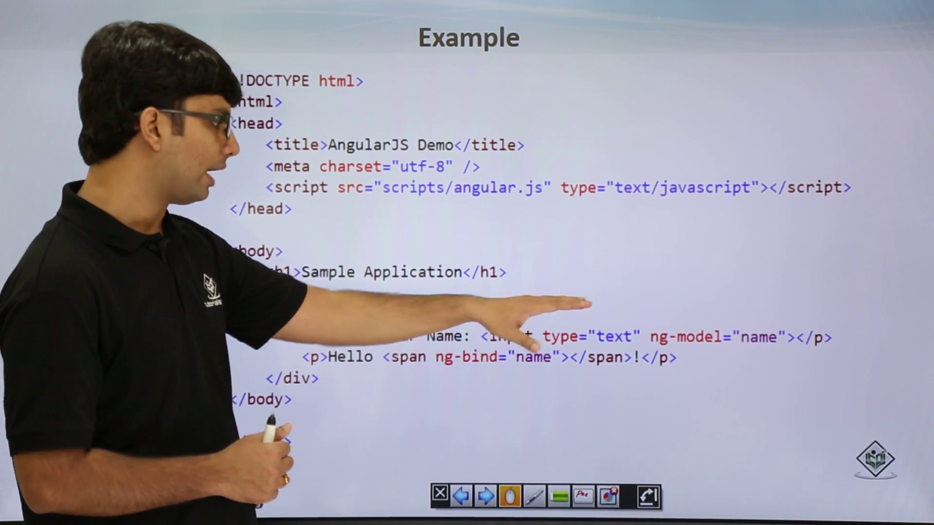
{"action": "left_click", "coordinate": [483, 496]}
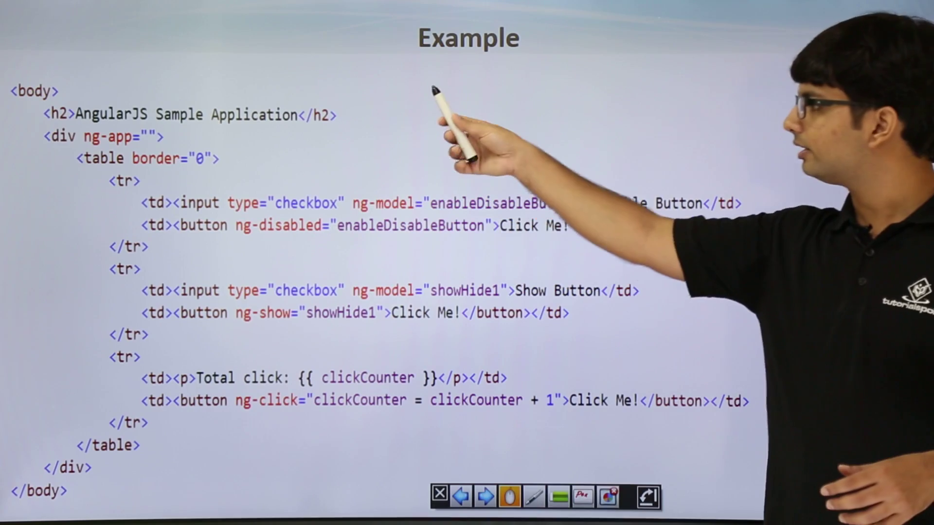